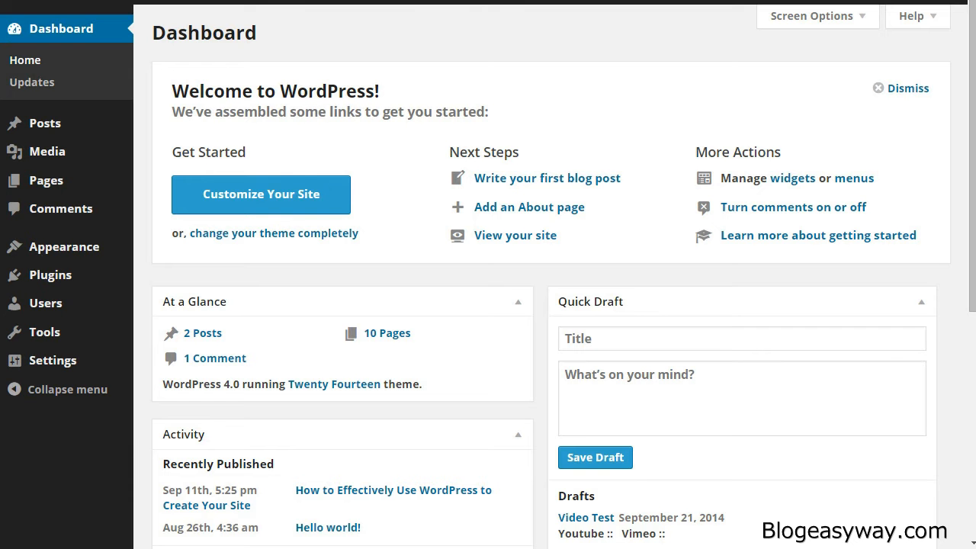
mouse_move(389, 276)
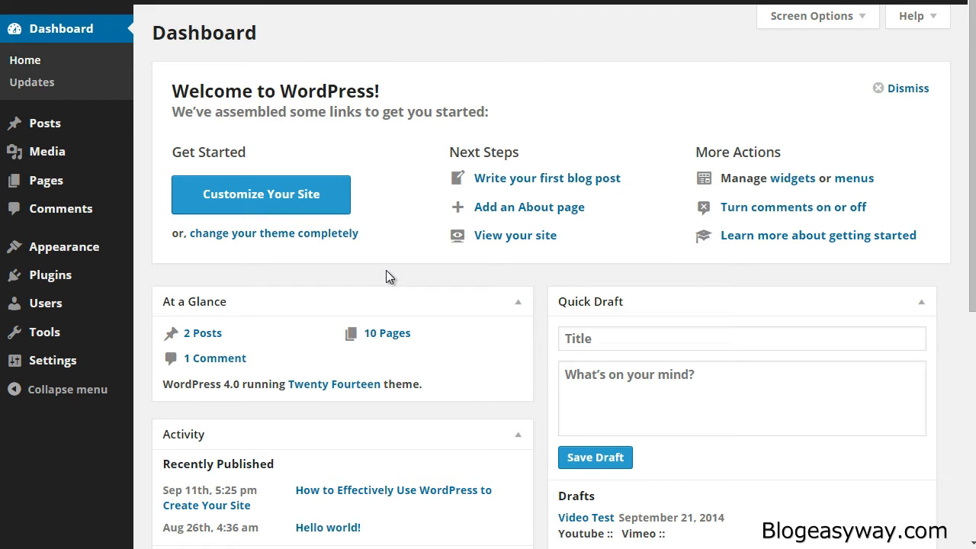
mouse_move(147, 424)
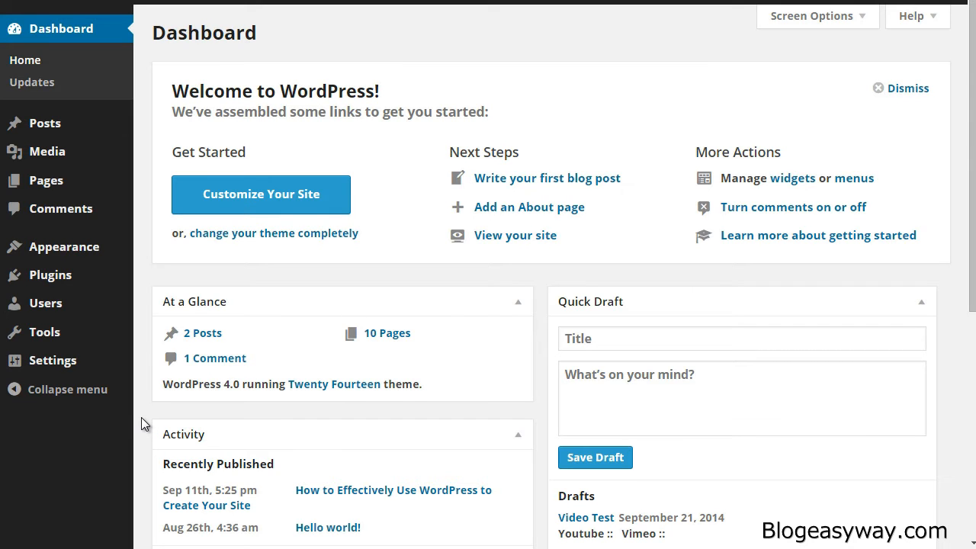
mouse_move(141, 286)
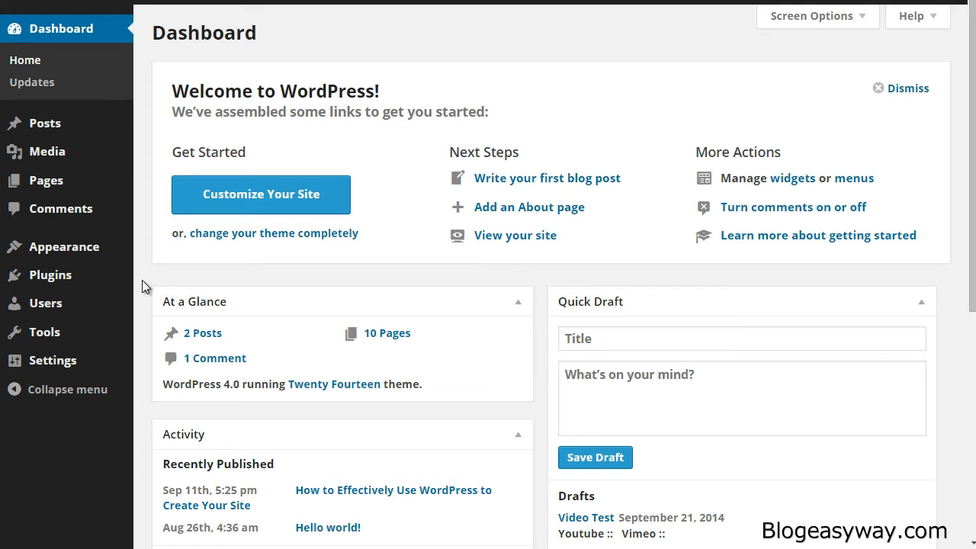
mouse_move(507, 279)
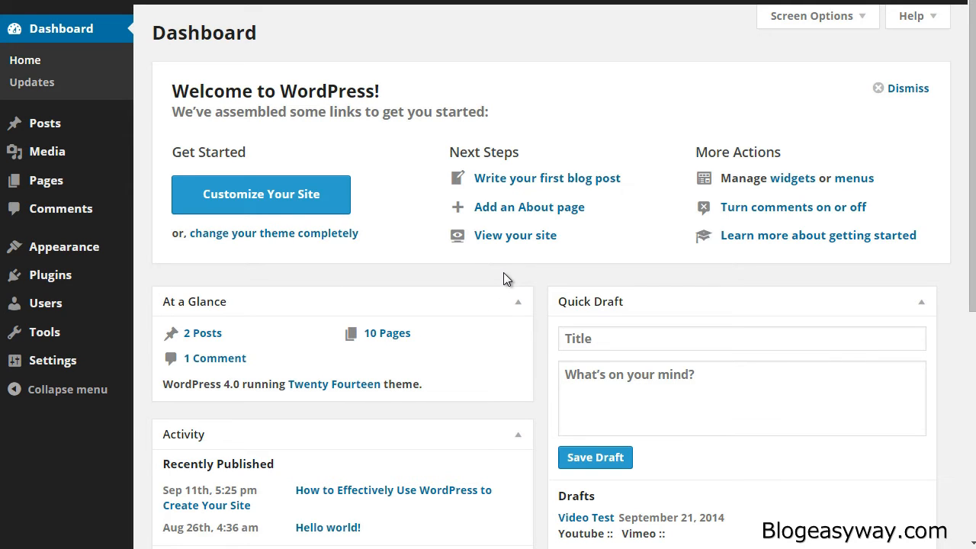
mouse_move(506, 278)
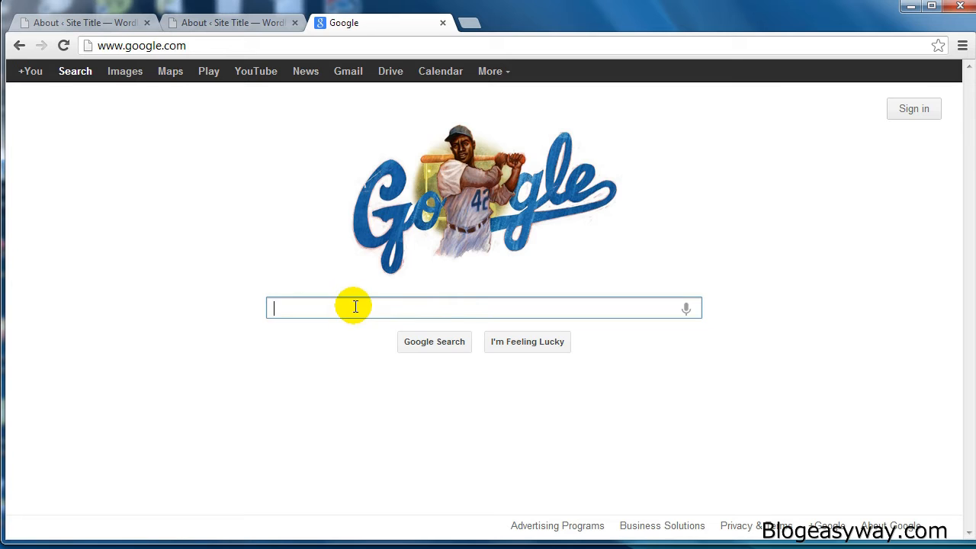
- Search Google for 'Kompozer' to reach the KompoZer site
type("Kompozer")
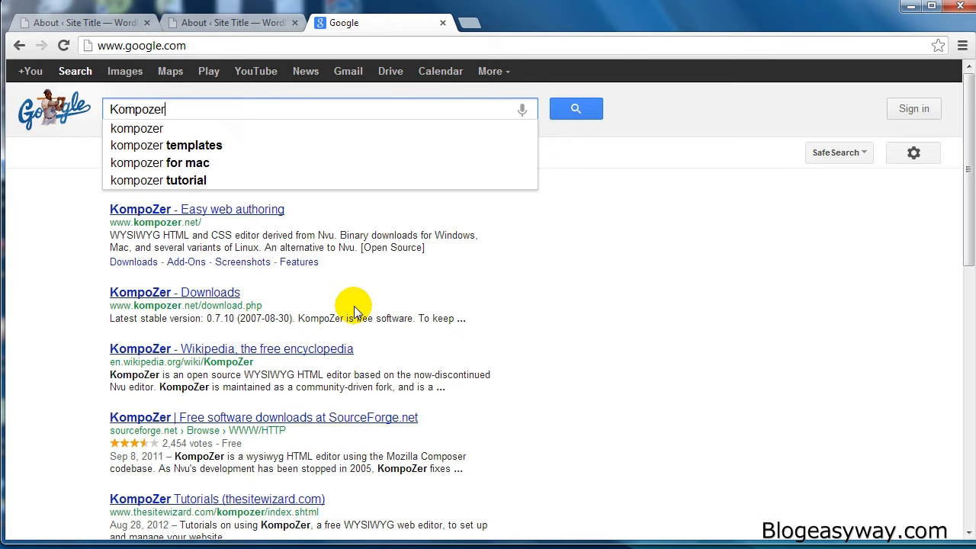
left_click(576, 108)
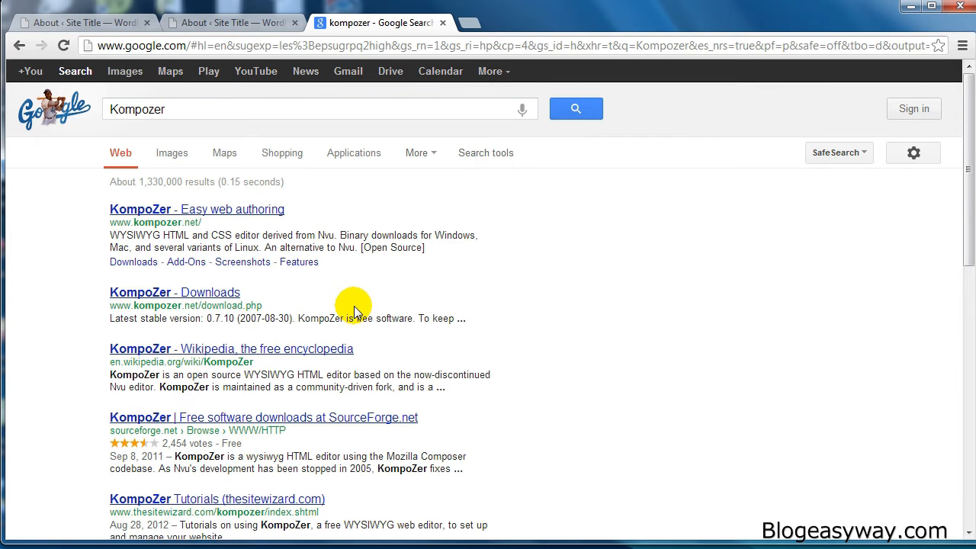
mouse_move(119, 221)
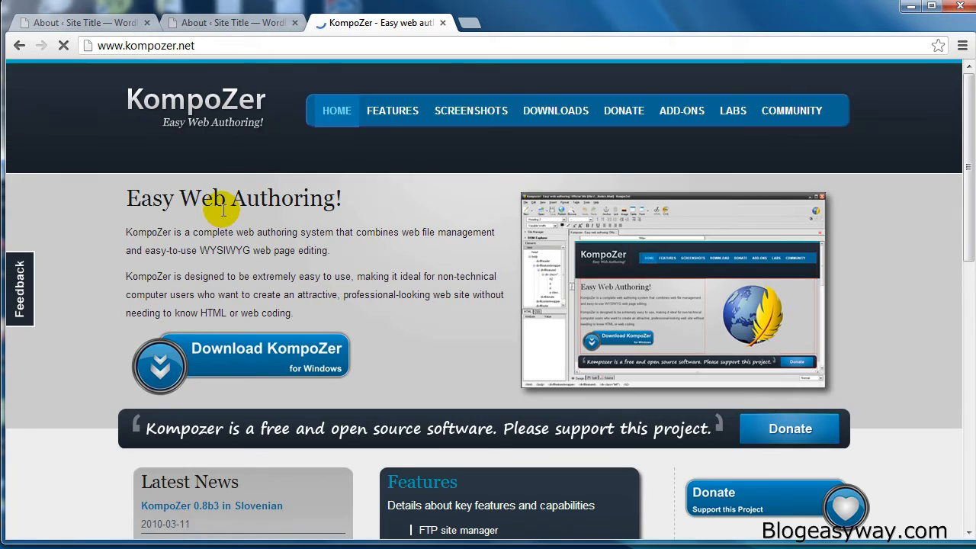
mouse_move(555, 110)
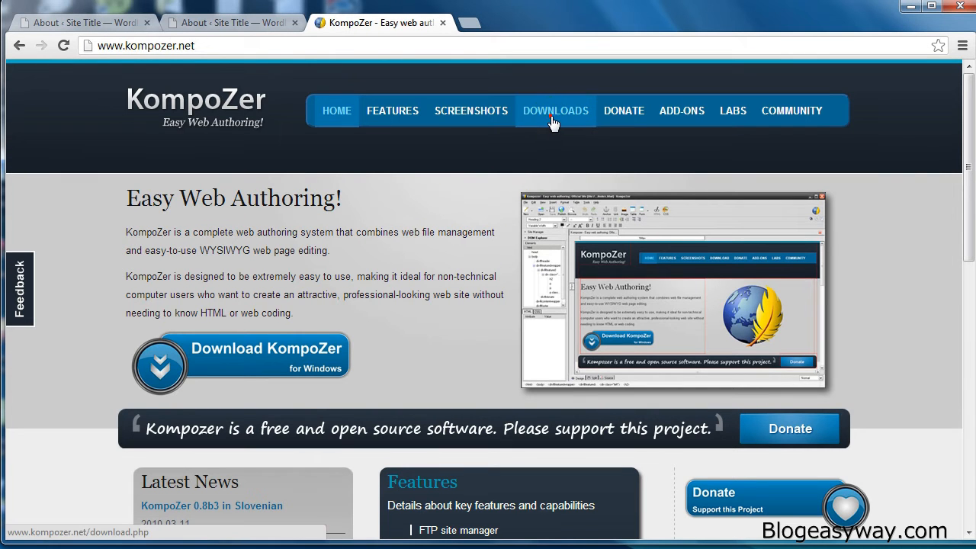
- Browse the KompoZer downloads page for stable version 0.7.10, then return to the WordPress dashboard
left_click(555, 110)
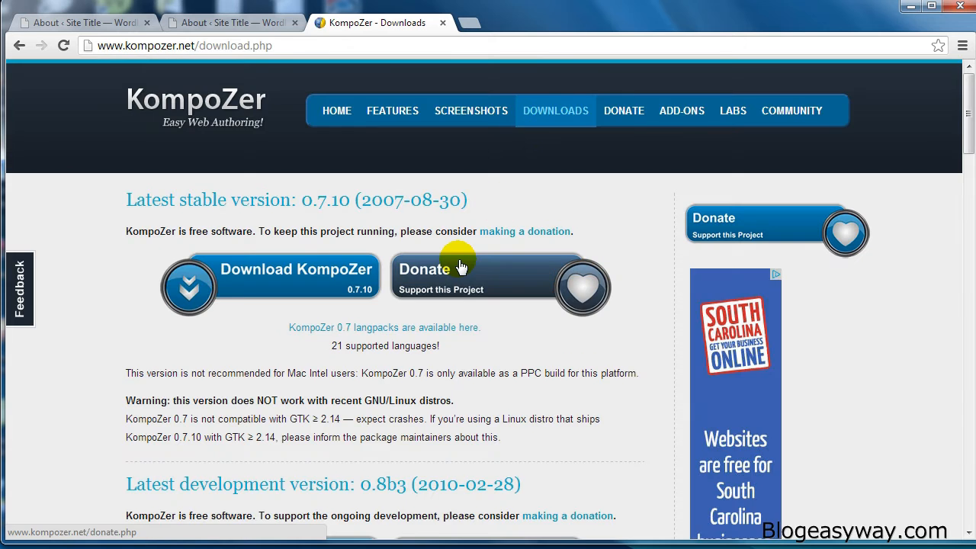
scroll("down", 3)
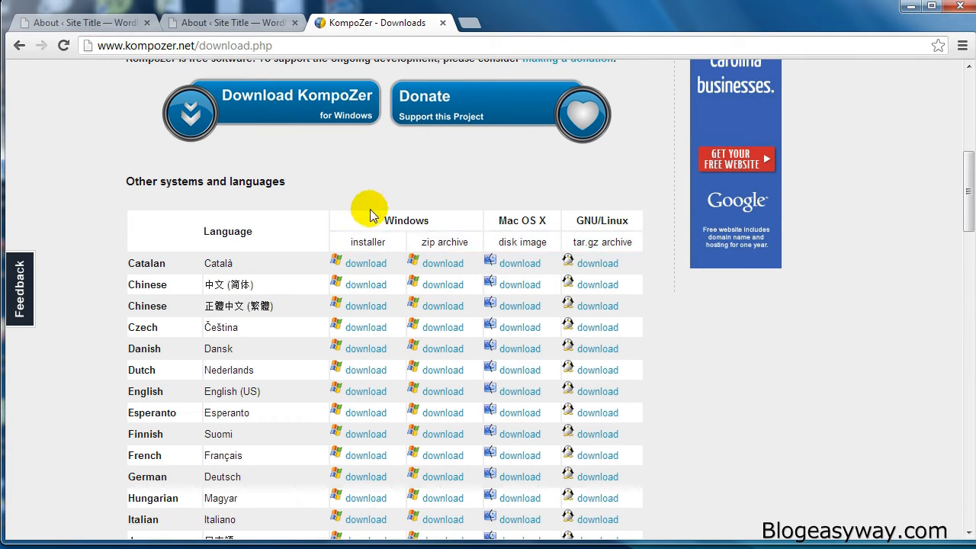
mouse_move(617, 221)
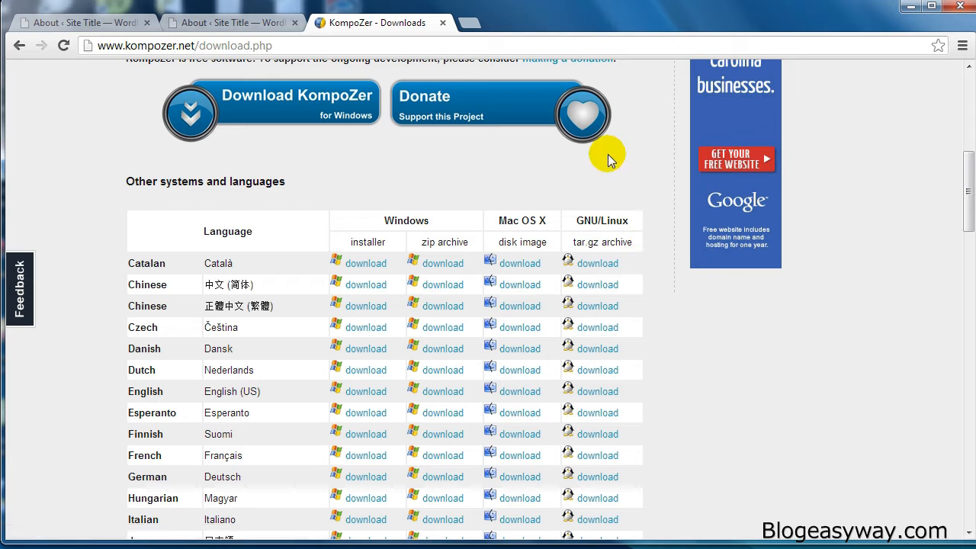
mouse_move(598, 262)
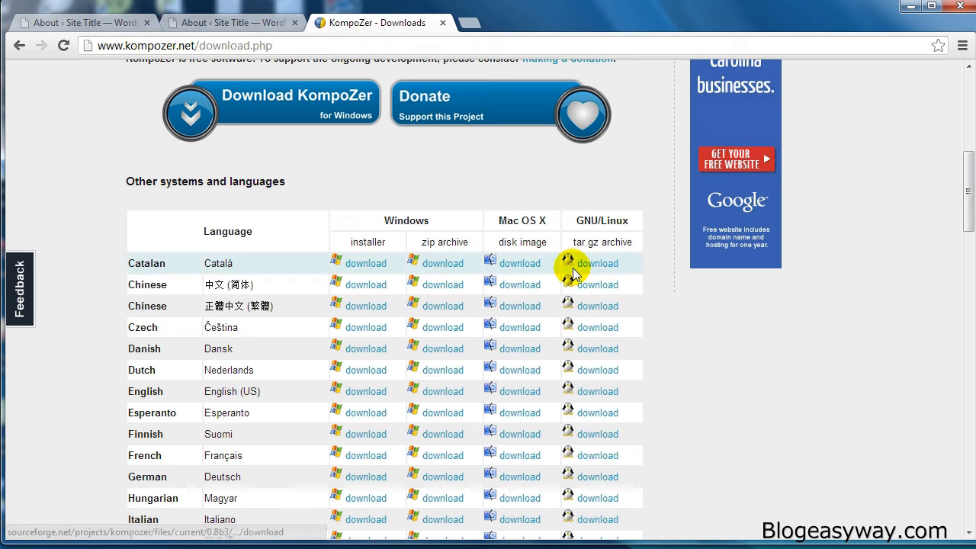
scroll("up", 3)
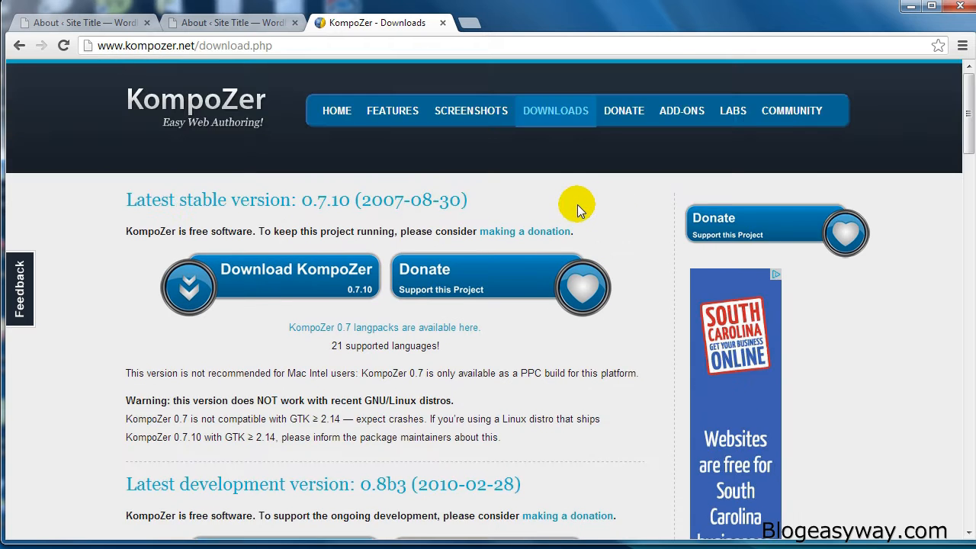
mouse_move(323, 39)
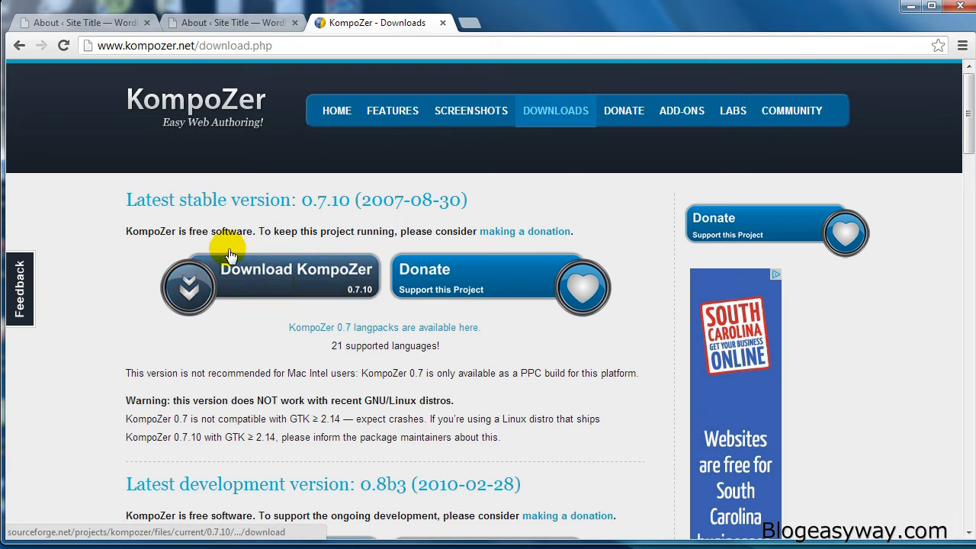
scroll("down", 3)
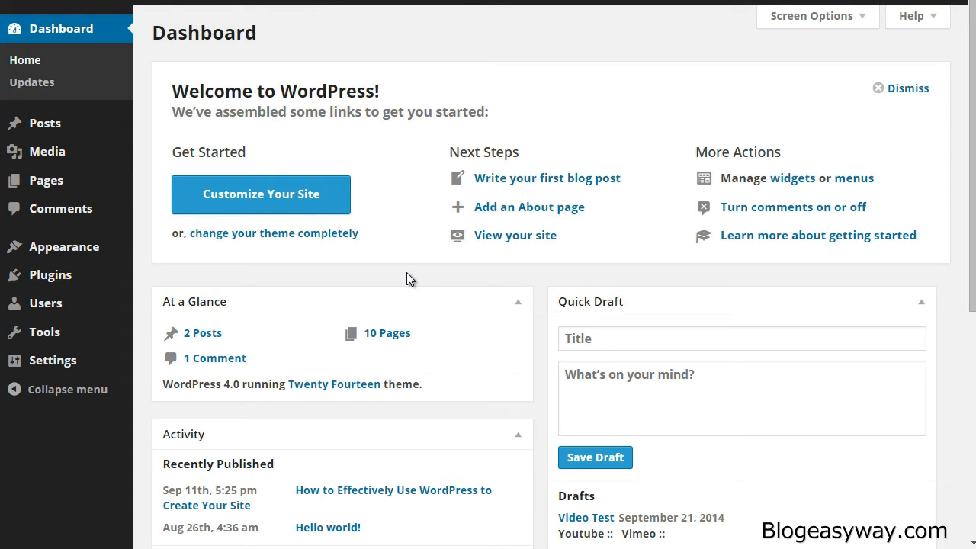
mouse_move(352, 71)
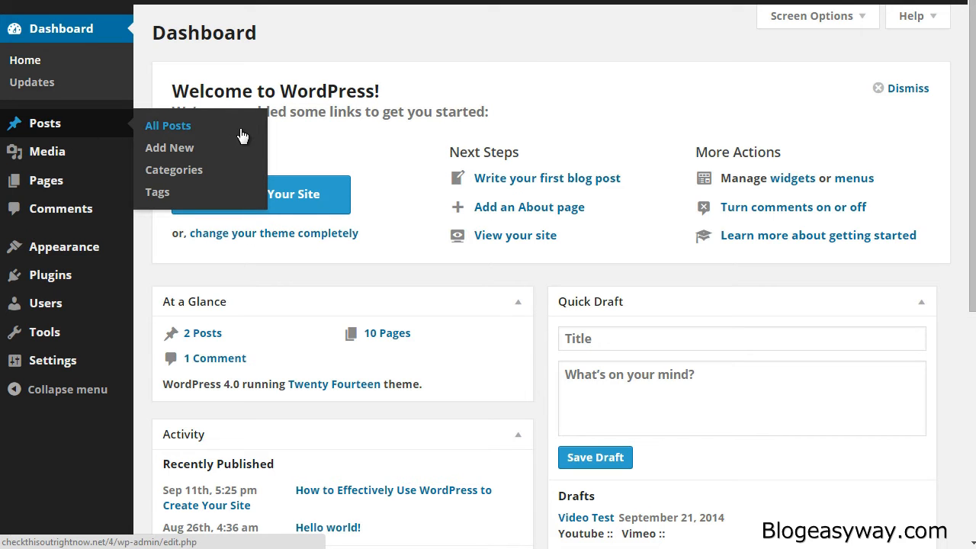
- Create a new post titled 'HTML Test' and switch its editor to raw HTML text mode
left_click(169, 146)
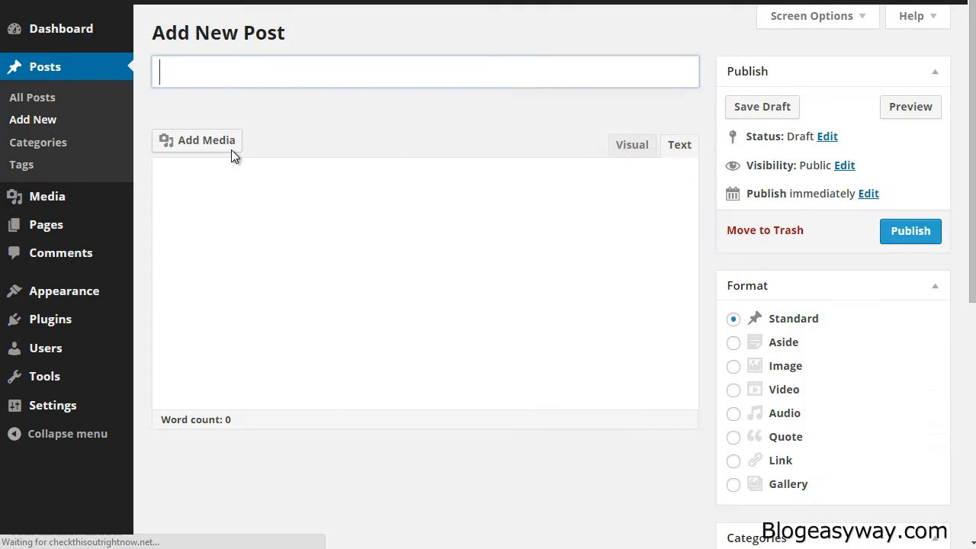
left_click(678, 145)
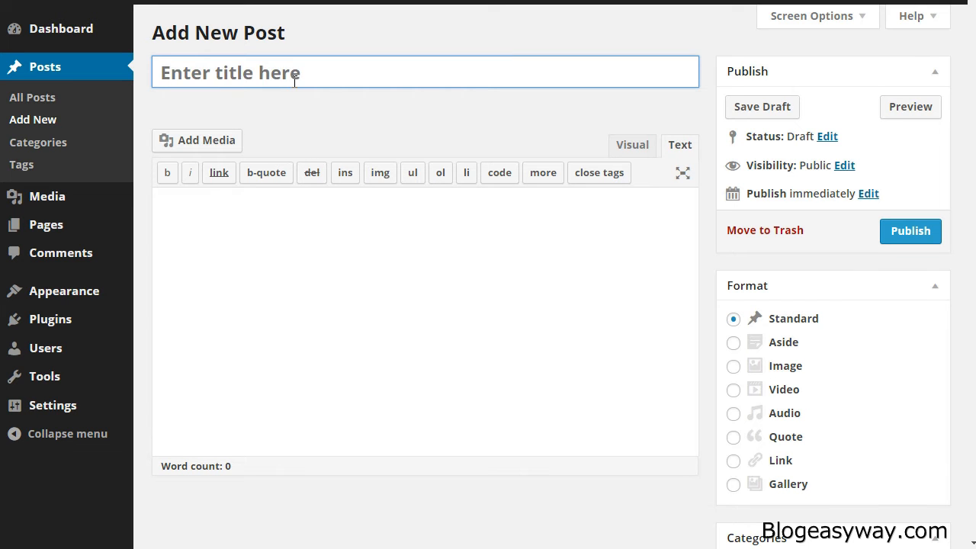
type("HTML Test")
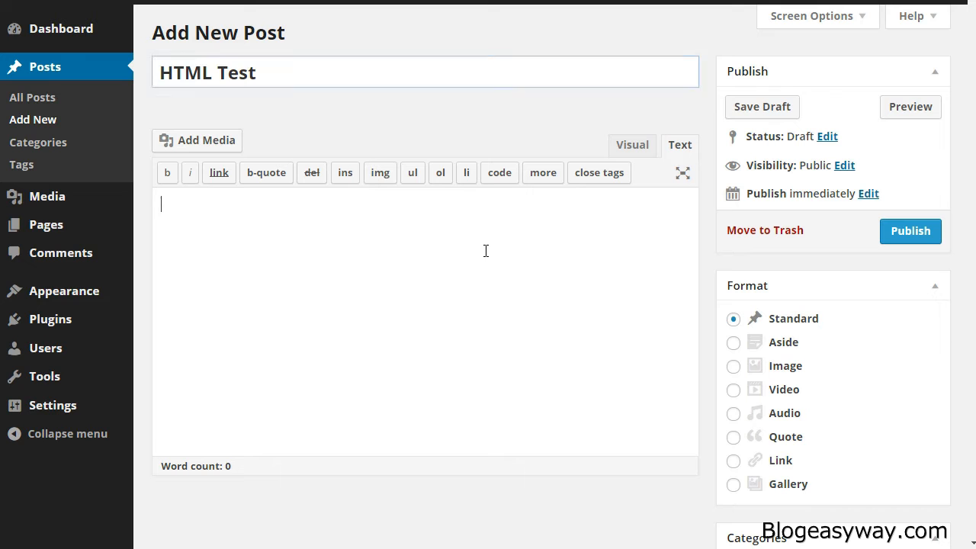
left_click(631, 145)
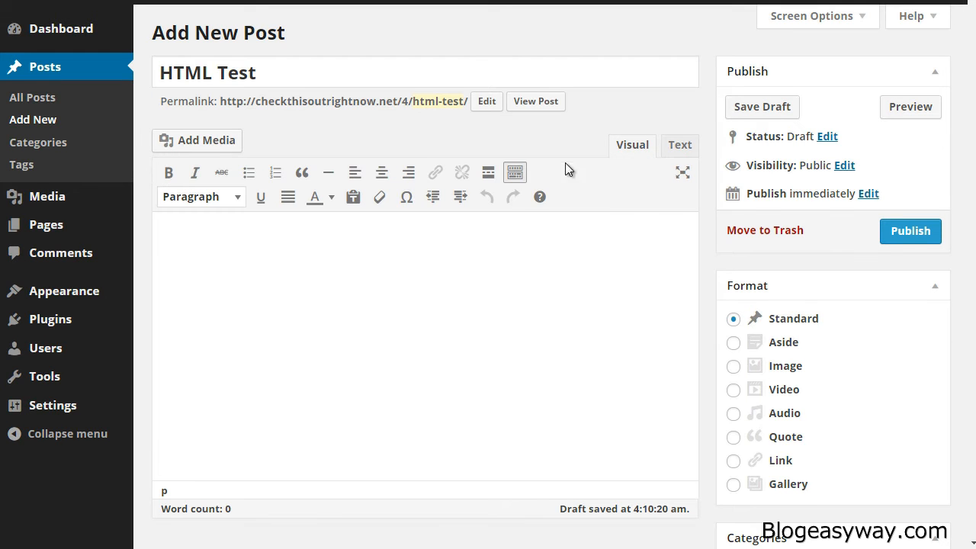
left_click(680, 145)
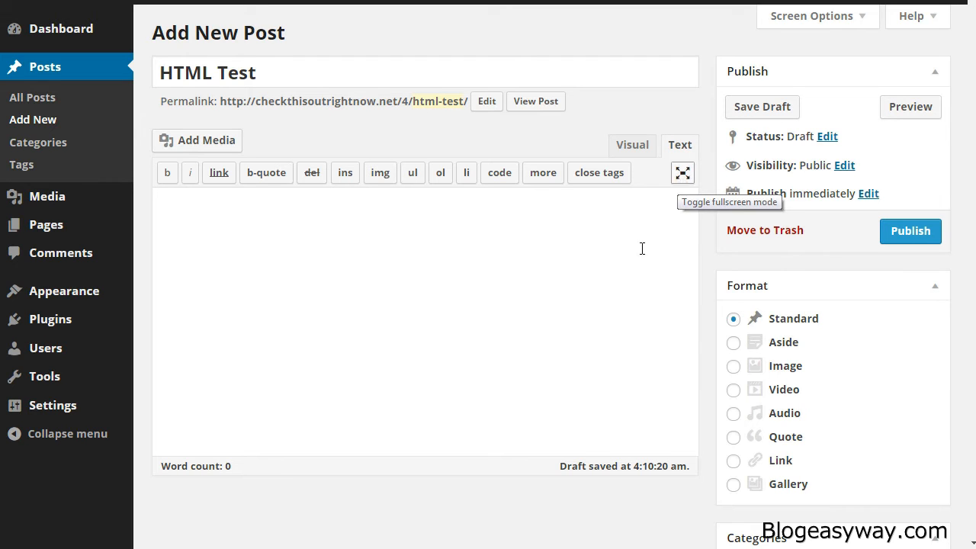
mouse_move(590, 316)
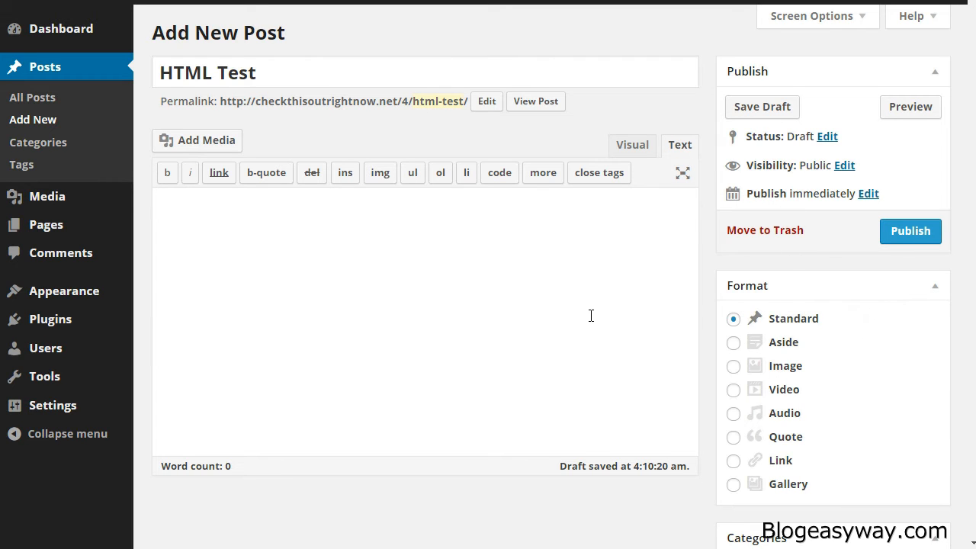
mouse_move(467, 403)
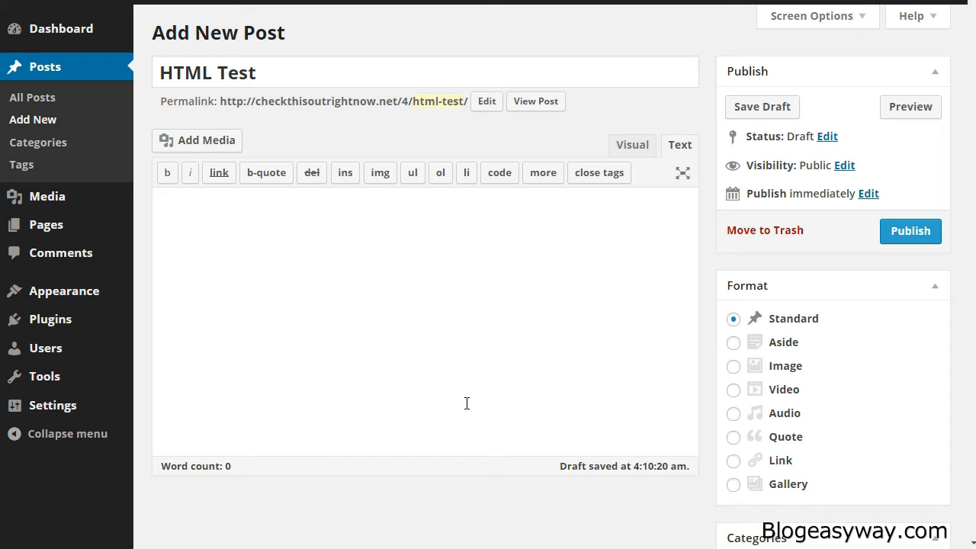
mouse_move(424, 329)
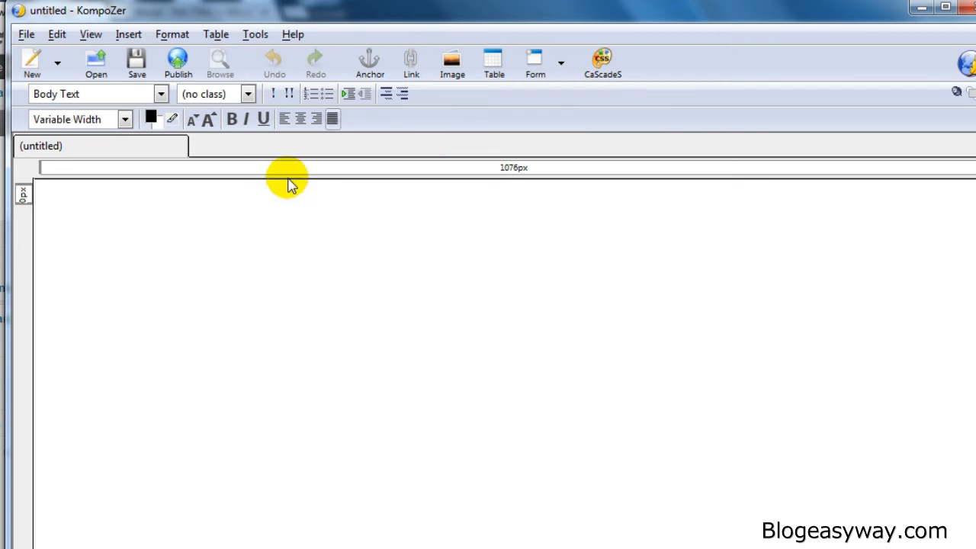
mouse_move(152, 251)
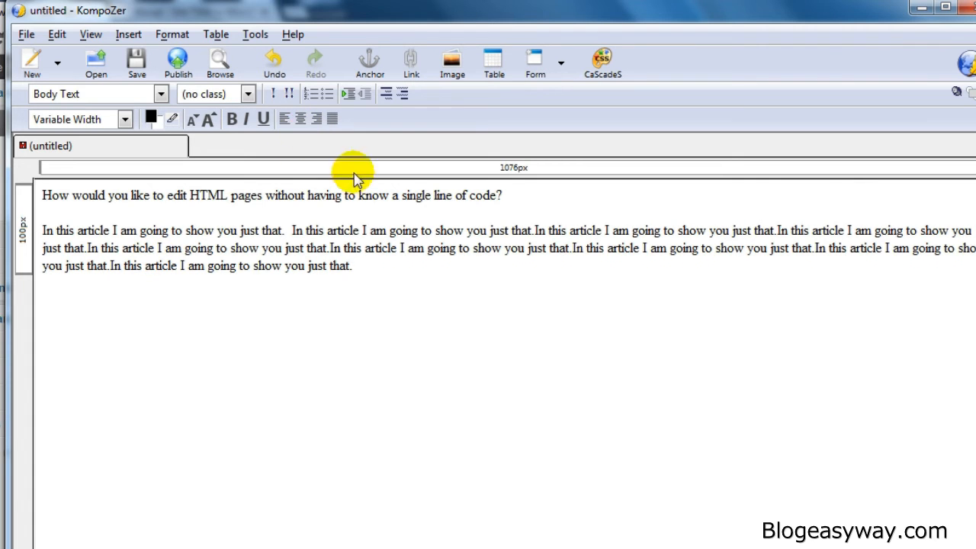
mouse_move(140, 216)
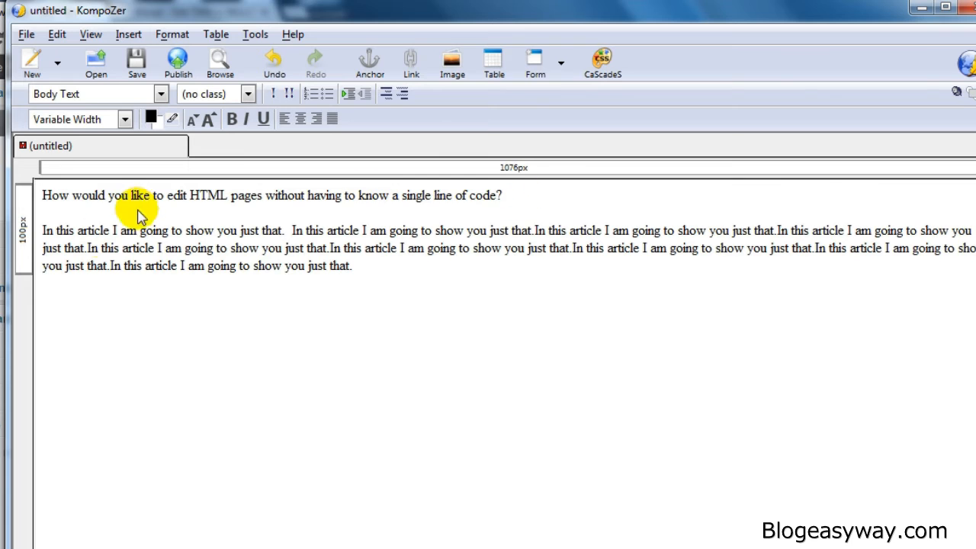
mouse_move(363, 234)
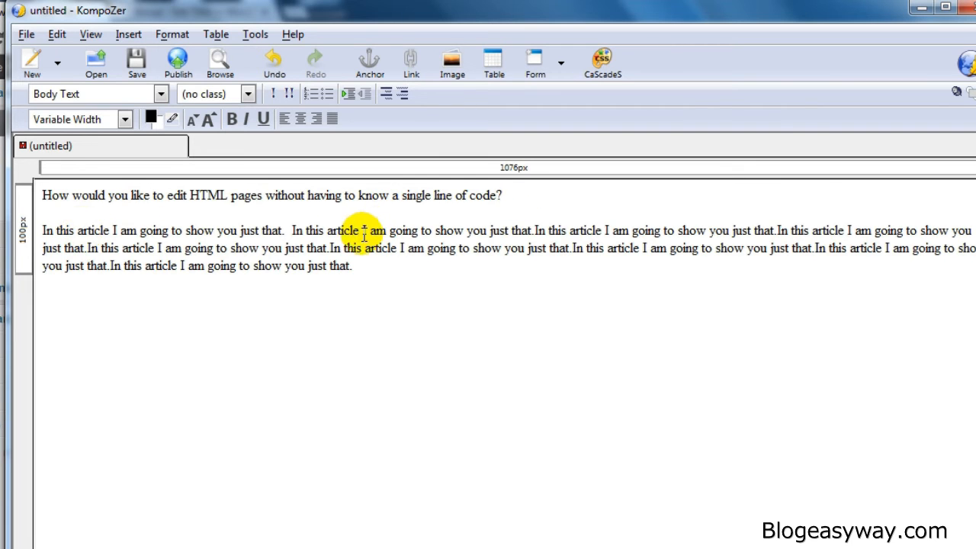
mouse_move(512, 206)
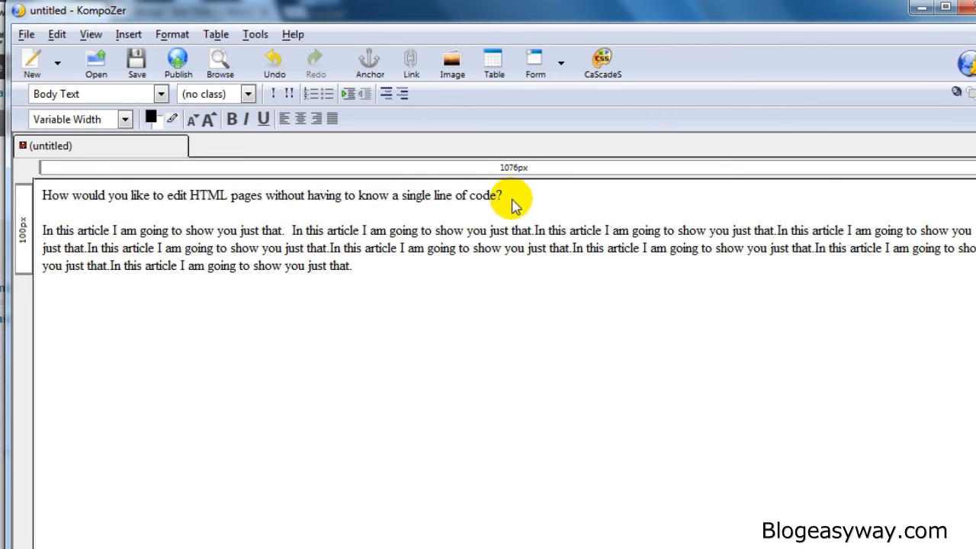
- Make the heading line bold, italic, underlined and coloured red
left_click_drag(358, 195, 500, 195)
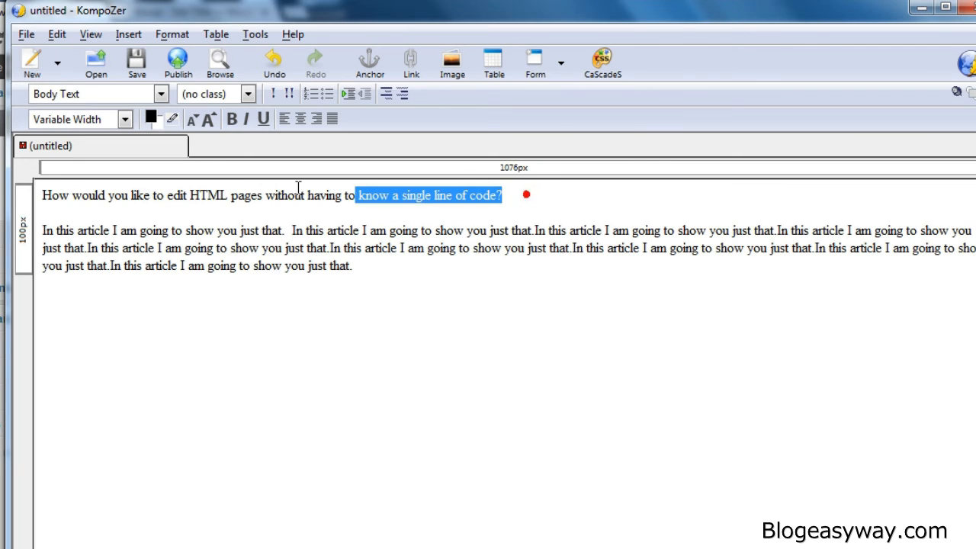
left_click(207, 119)
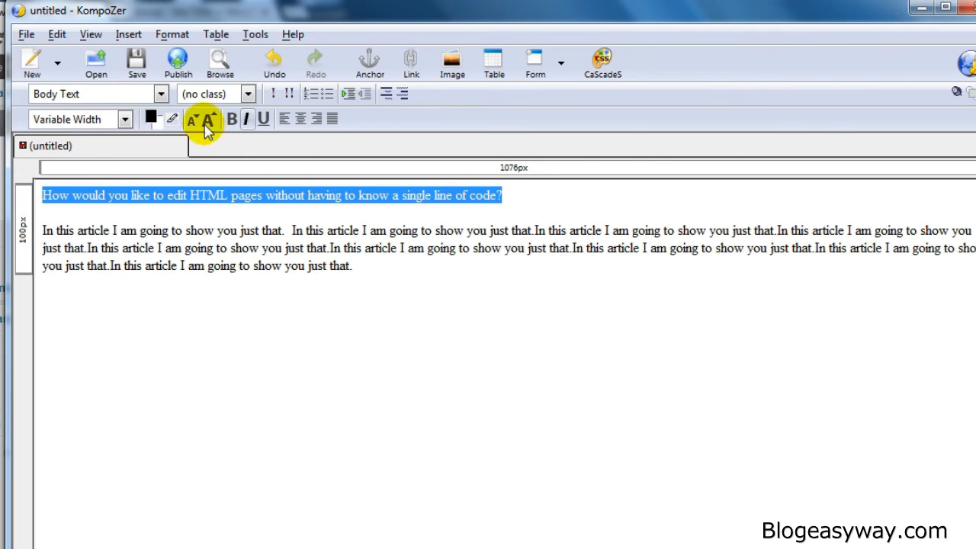
left_click(232, 119)
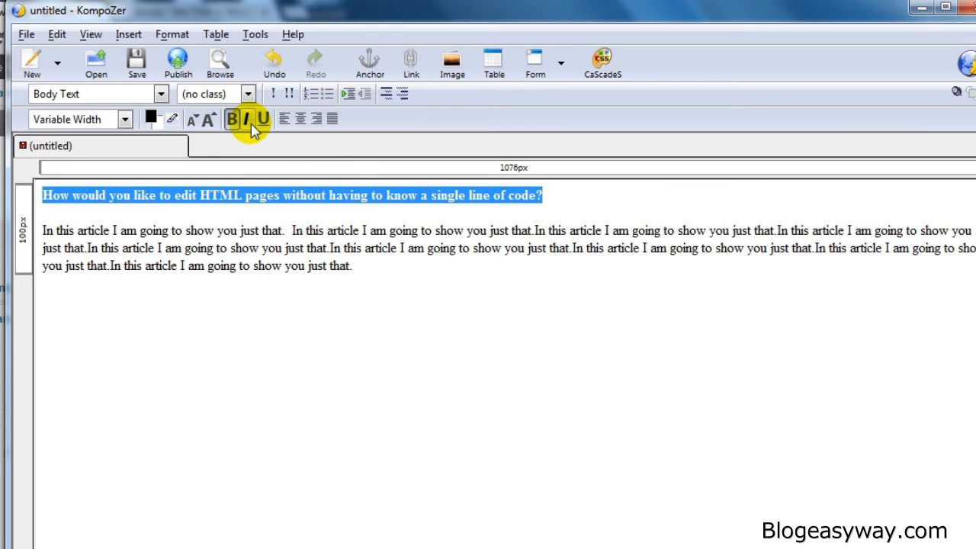
left_click(247, 119)
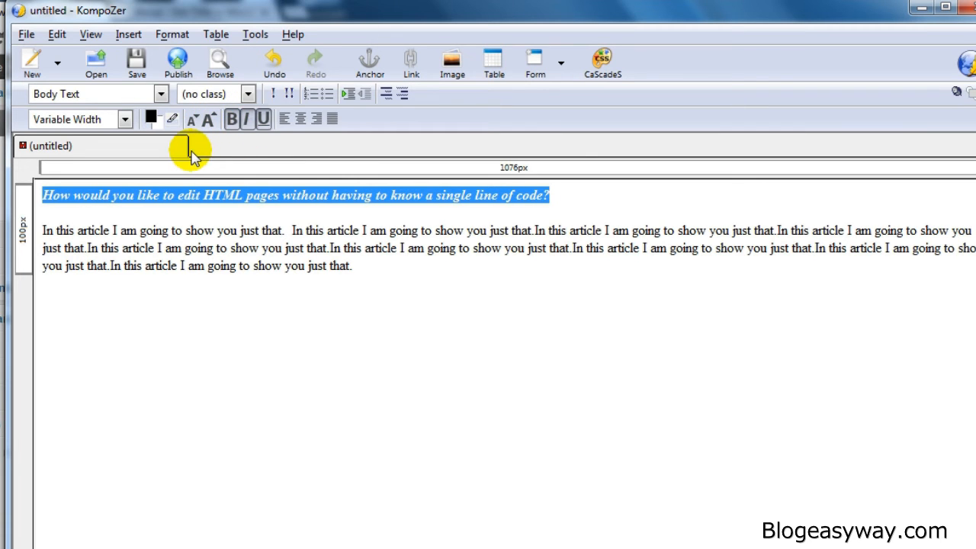
left_click(151, 119)
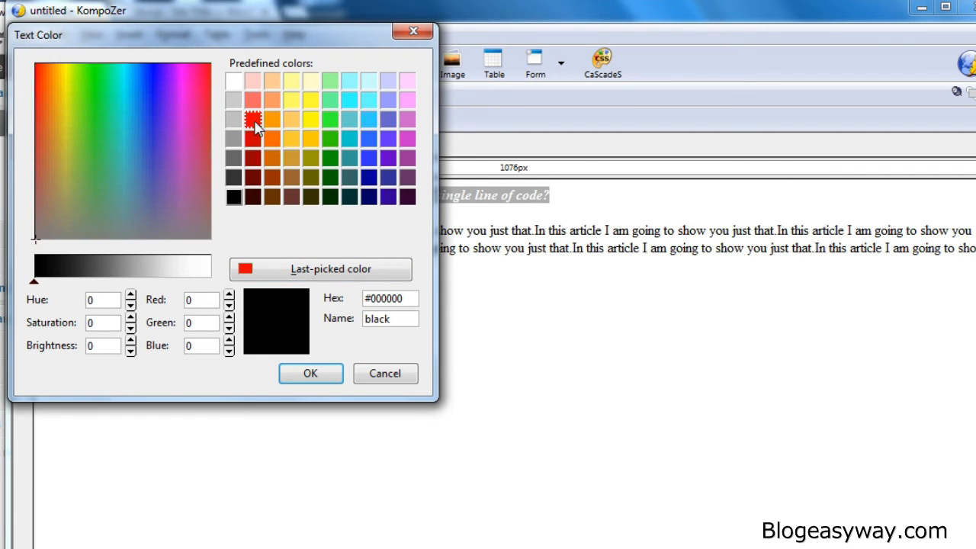
left_click(311, 372)
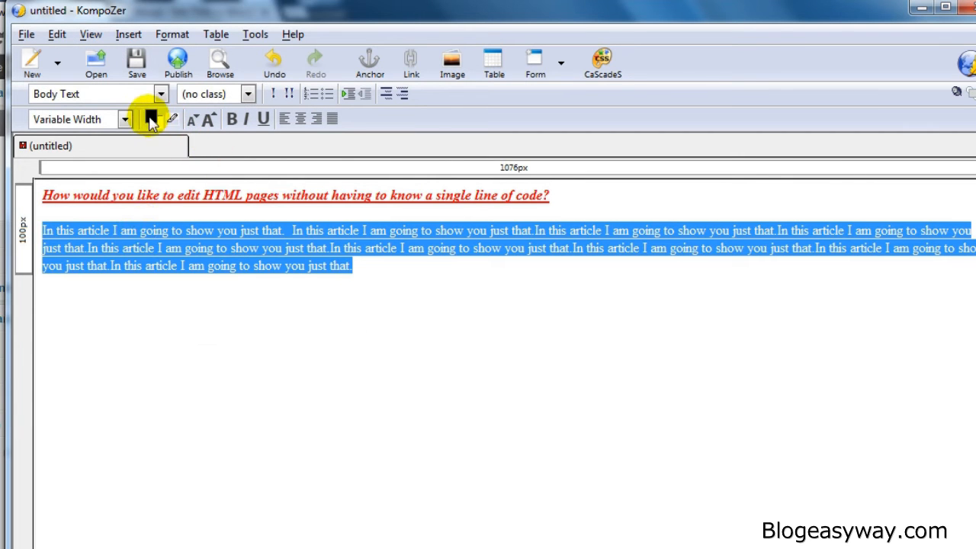
- Colour the body paragraph dark blue and deselect to check the result
left_click(172, 119)
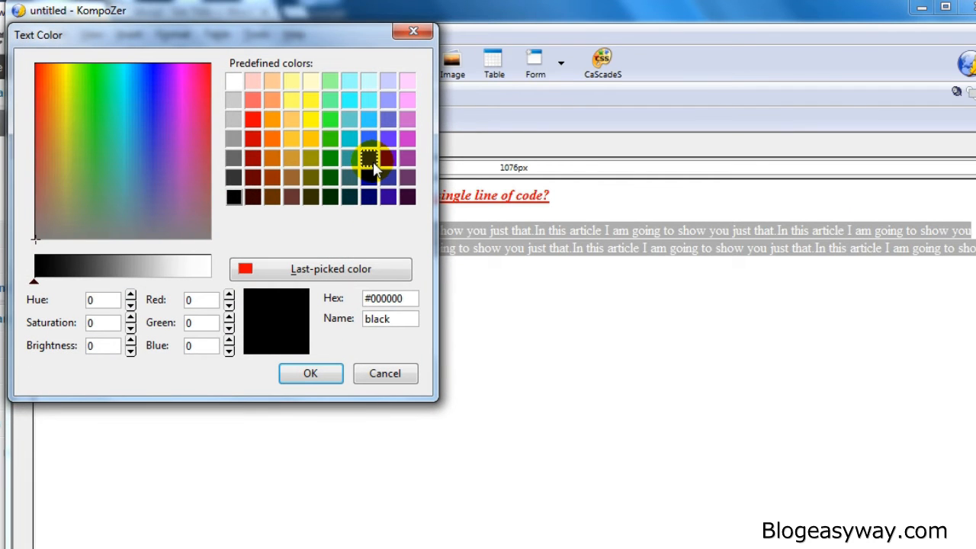
left_click(311, 372)
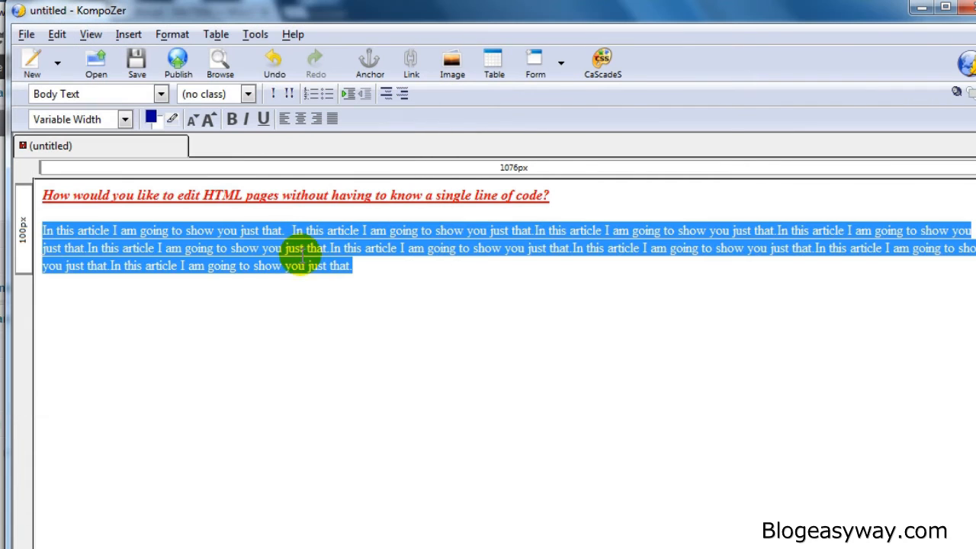
left_click(375, 265)
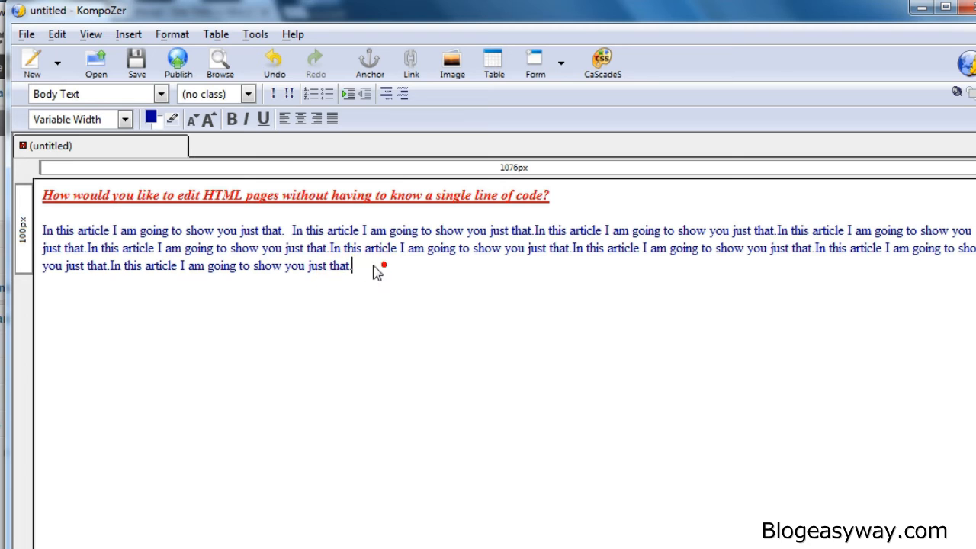
mouse_move(404, 272)
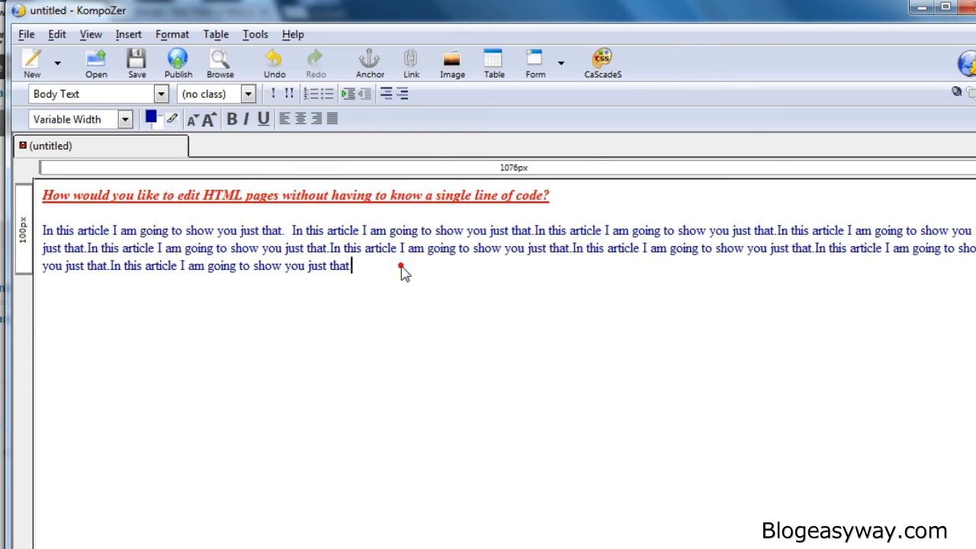
mouse_move(374, 322)
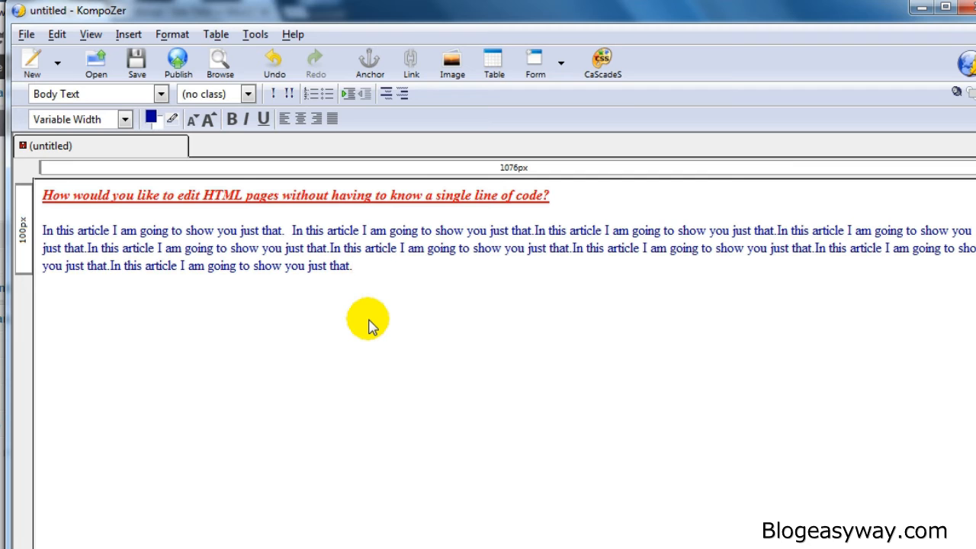
mouse_move(152, 506)
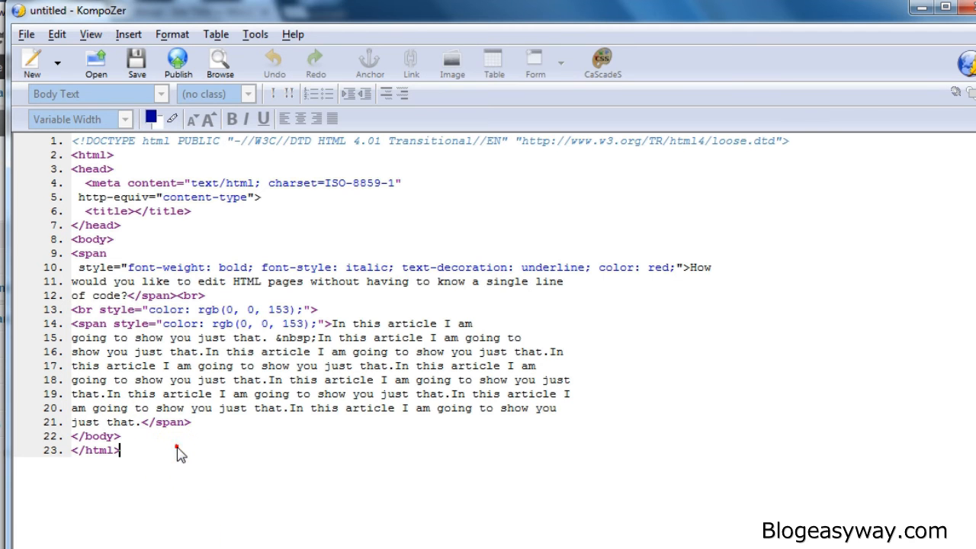
- Select all of the page's HTML source and copy it for WordPress
key("ctrl+a")
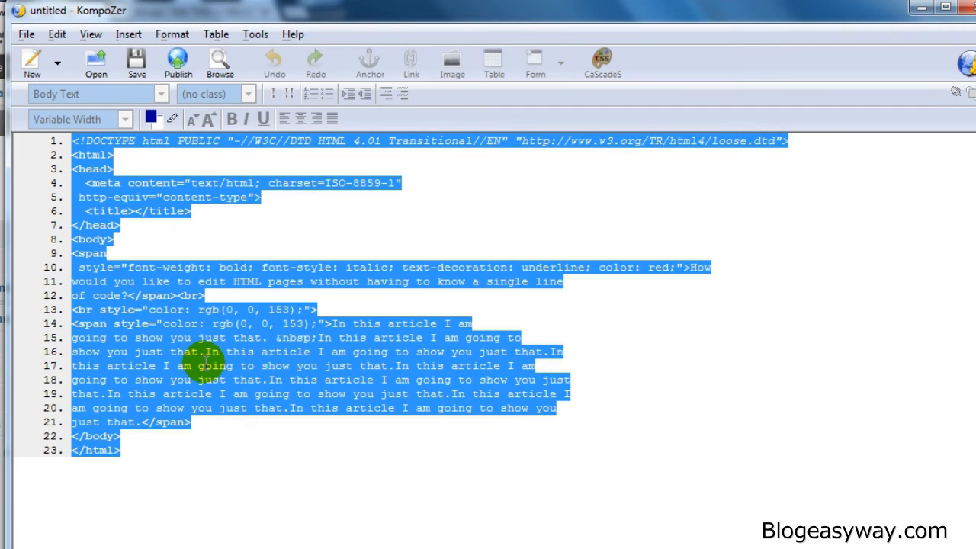
left_click(155, 309)
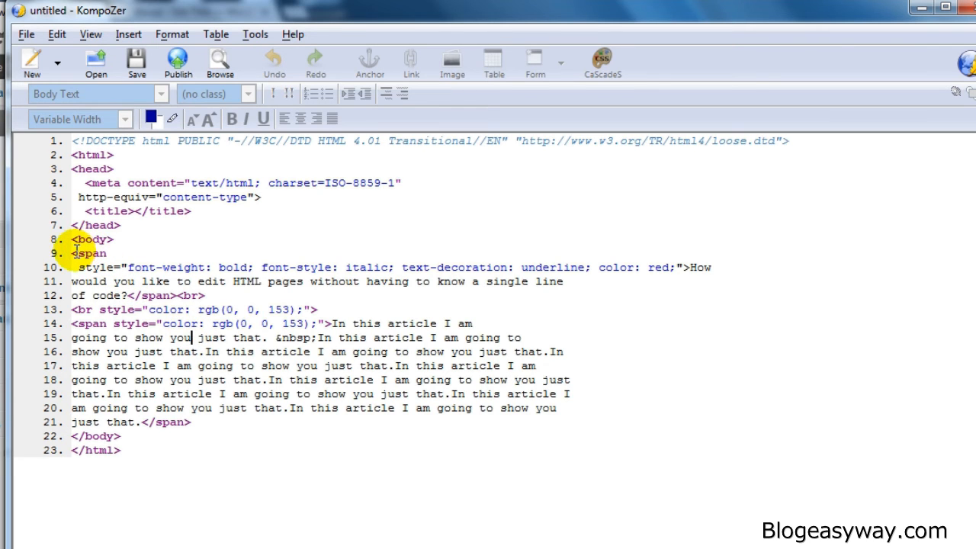
double_click(90, 239)
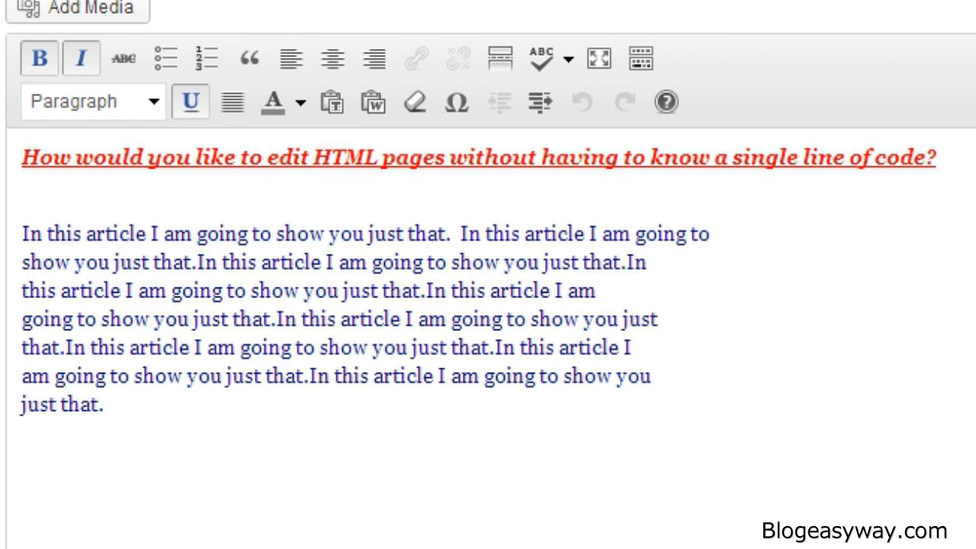
- View the published HTML Test post with its red heading and blue body on the live site
scroll("up", 3)
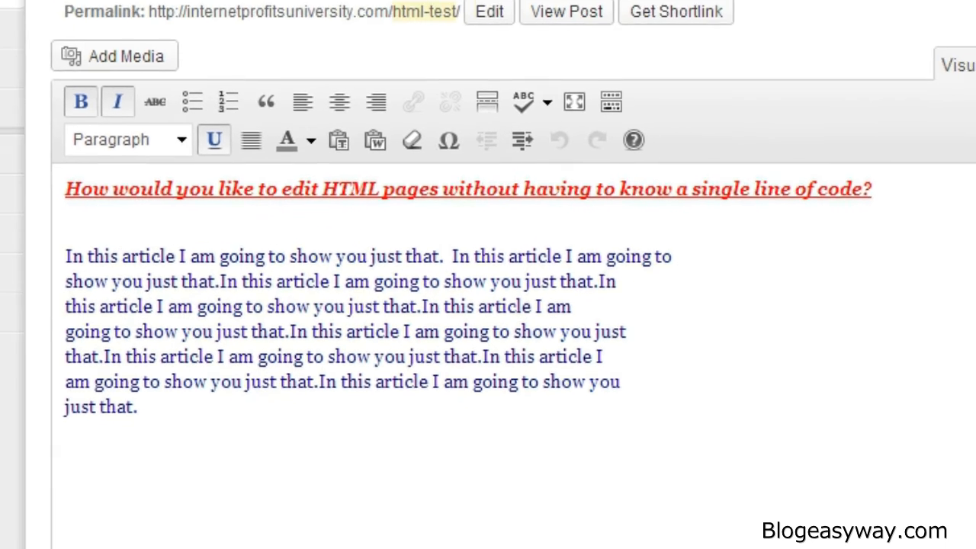
left_click(566, 13)
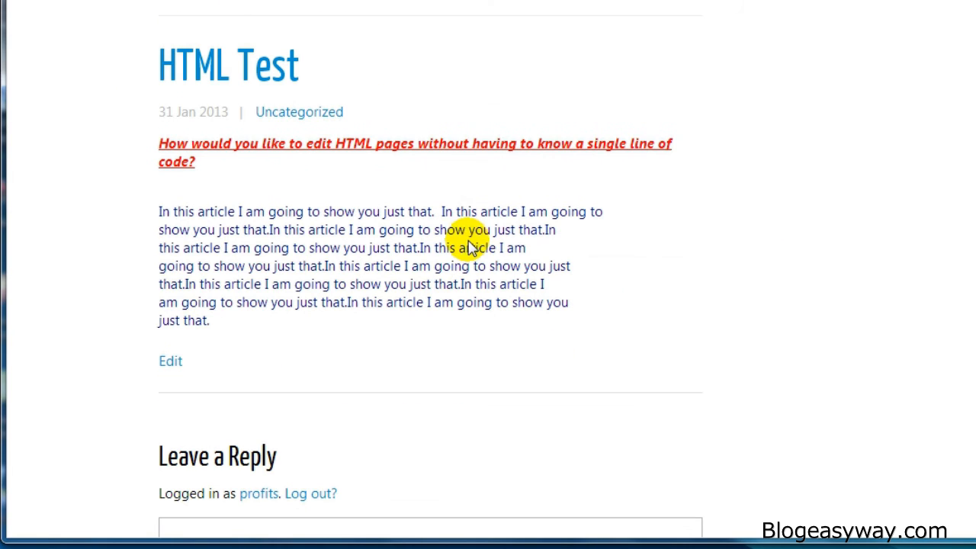
mouse_move(299, 113)
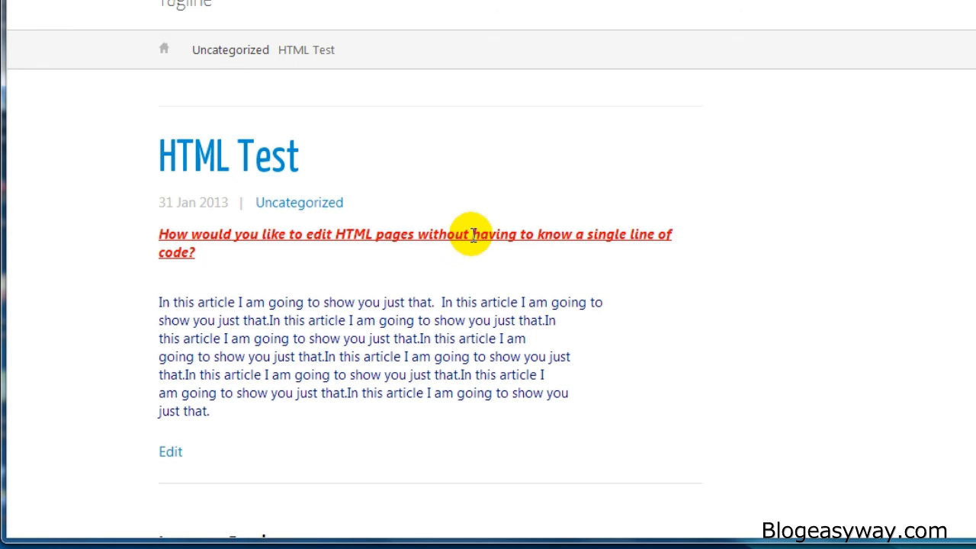
scroll("up", 3)
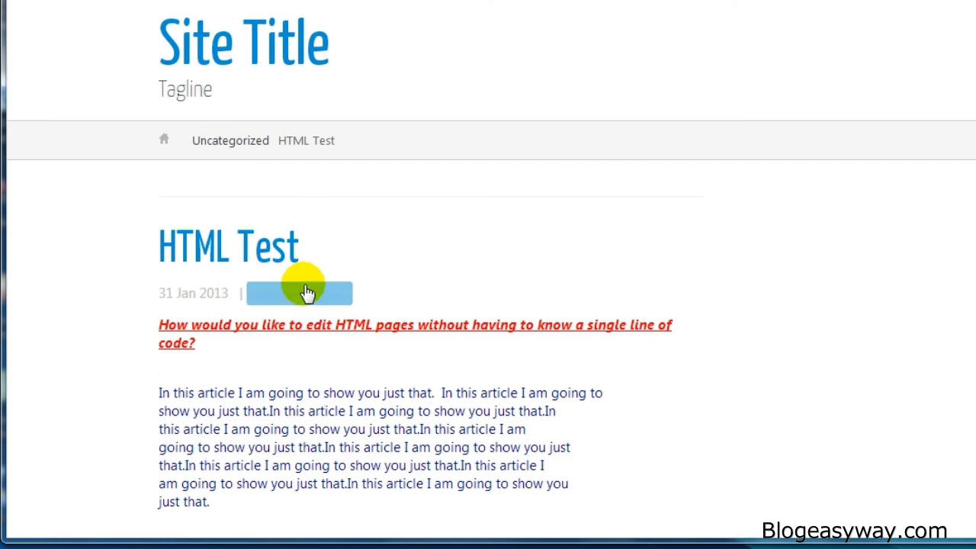
scroll("down", 3)
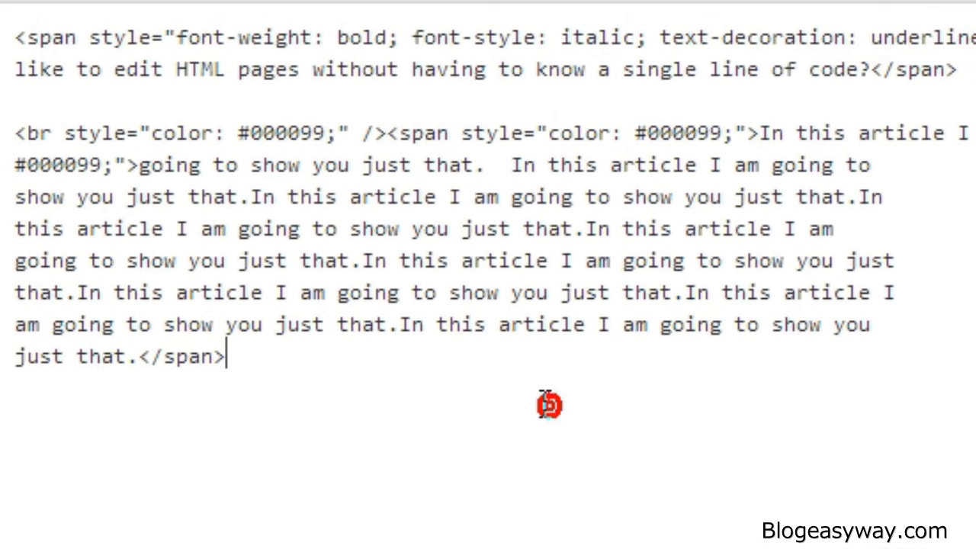
mouse_move(811, 155)
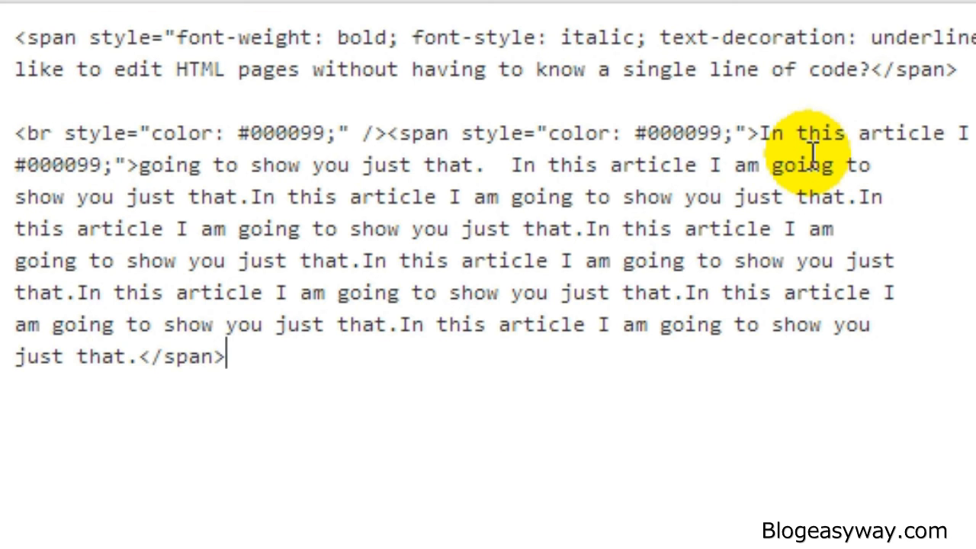
mouse_move(732, 165)
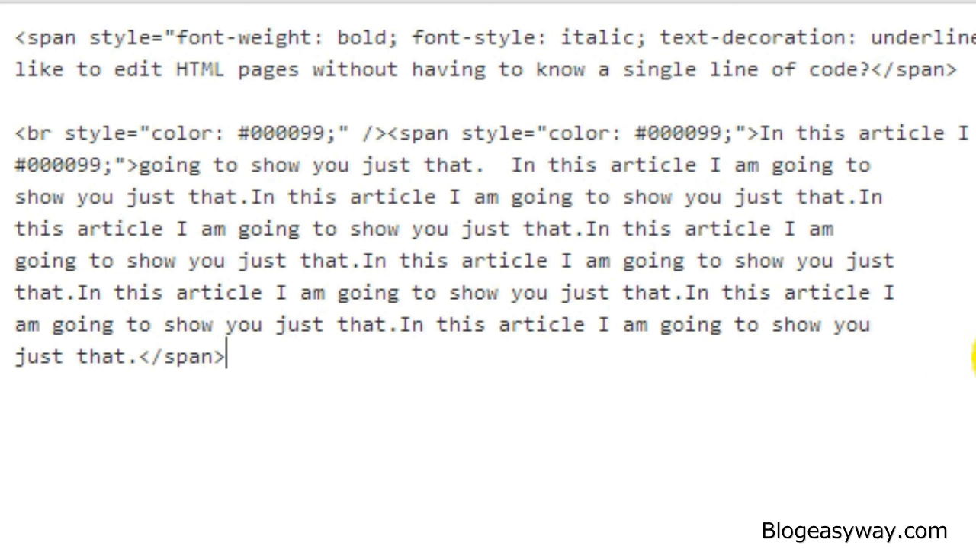
mouse_move(826, 38)
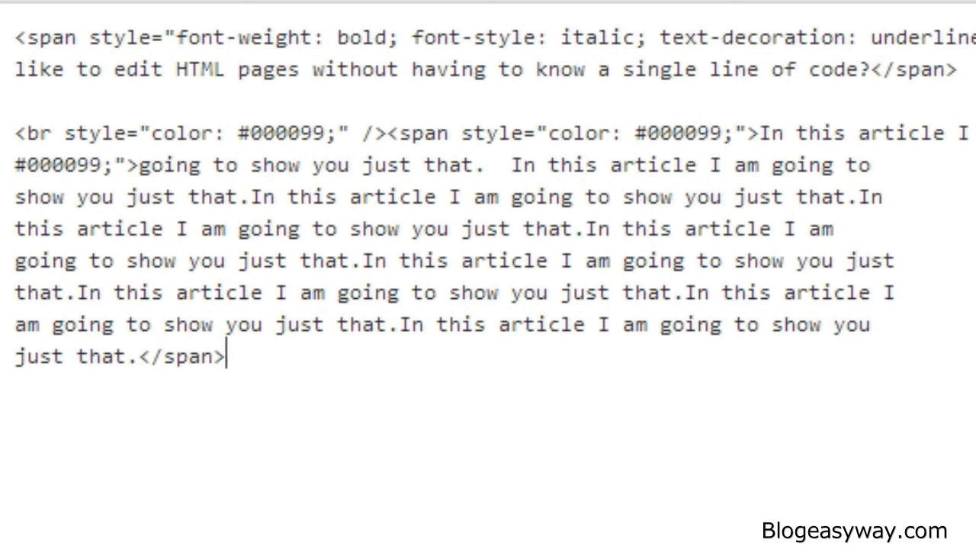
mouse_move(918, 241)
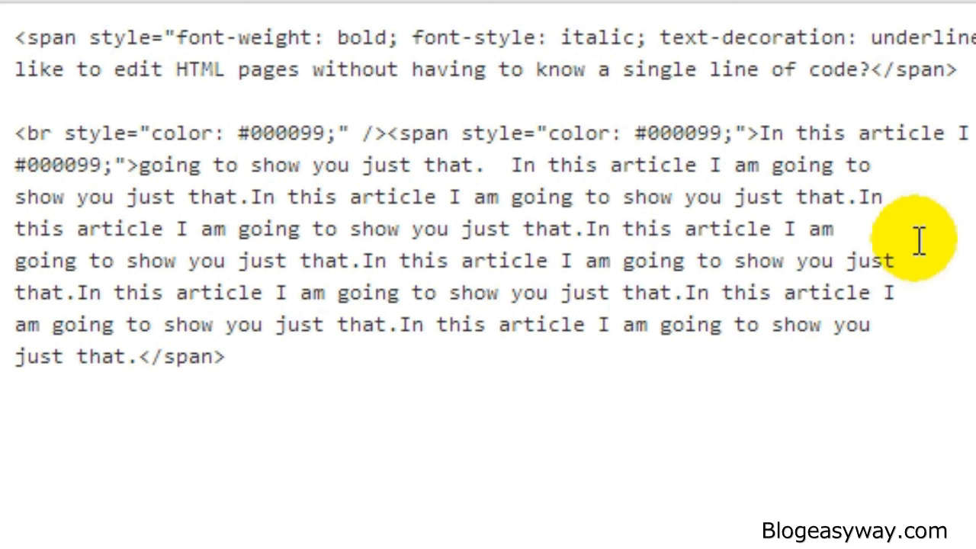
mouse_move(396, 402)
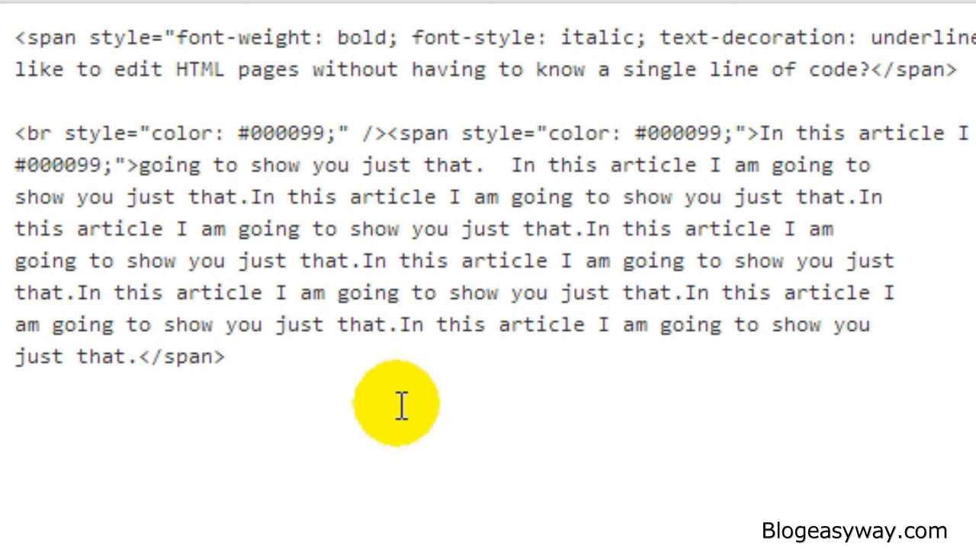